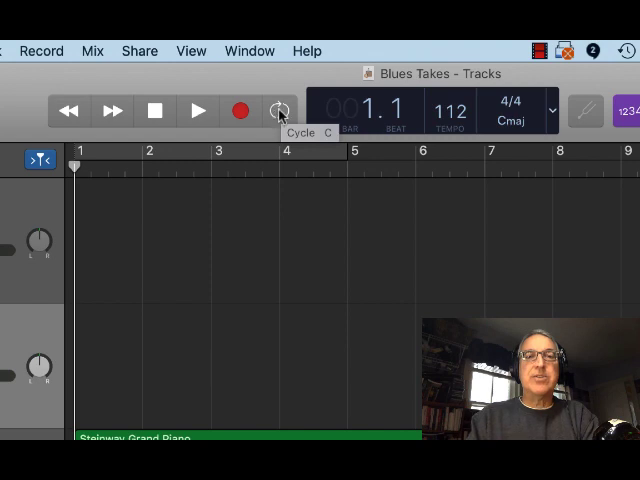
# - Toggle the Cycle button on so playback loops the first four bars
pyautogui.click(278, 111)
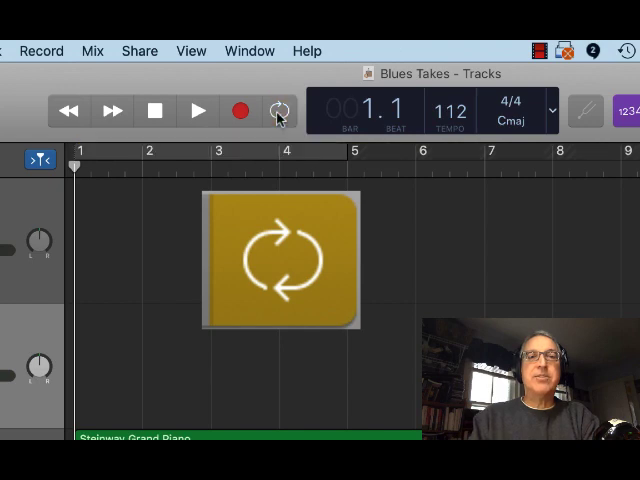
pyautogui.click(279, 111)
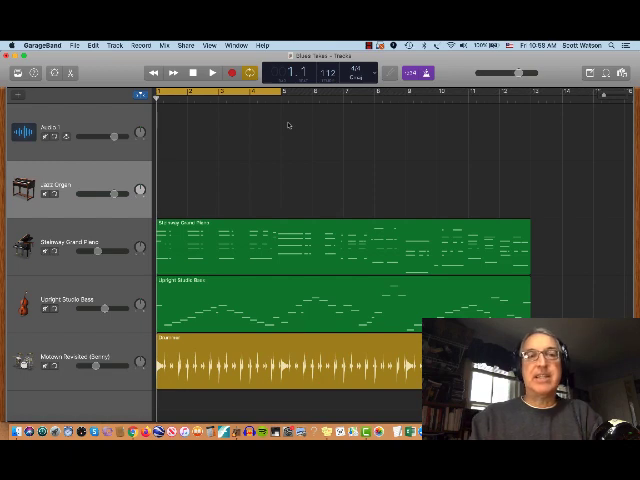
# - Move the playhead to bar 3 and drag the cycle region's right edge out to bar 13
pyautogui.click(210, 73)
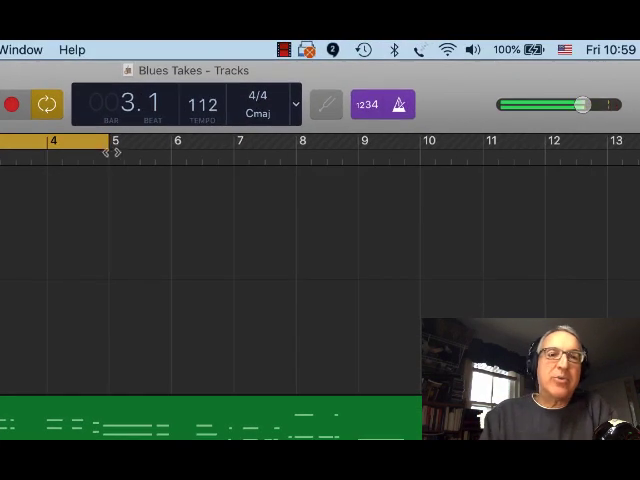
pyautogui.moveTo(115, 150); pyautogui.dragTo(540, 150)
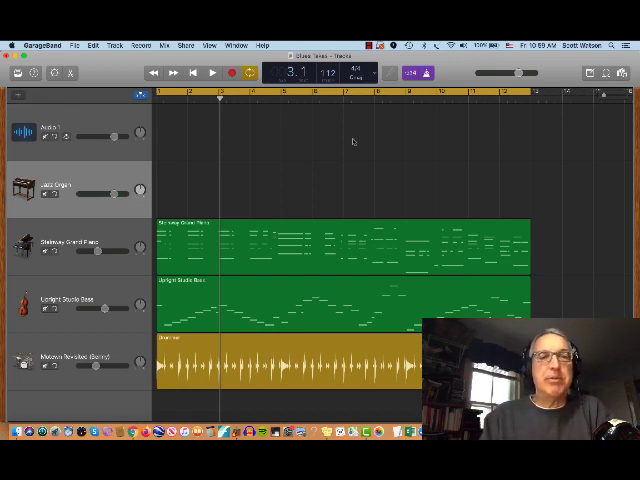
pyautogui.moveTo(240, 121)
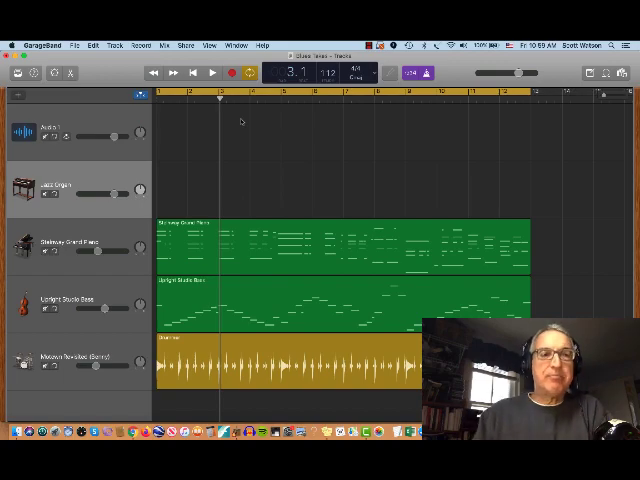
# - In GarageBand Preferences, set the Cycle Off recording option to Merge
pyautogui.click(70, 48)
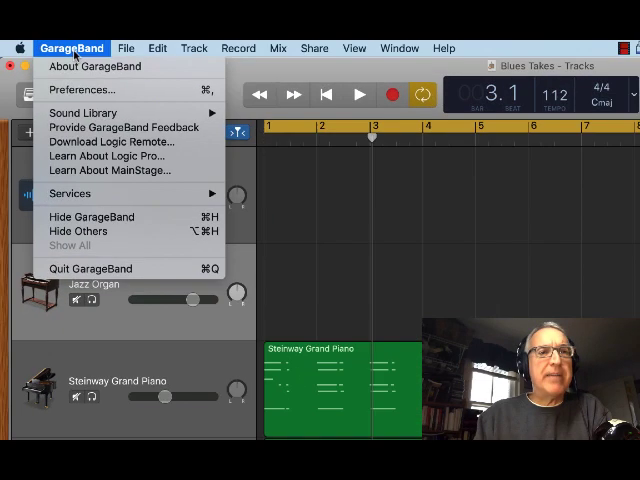
pyautogui.click(85, 89)
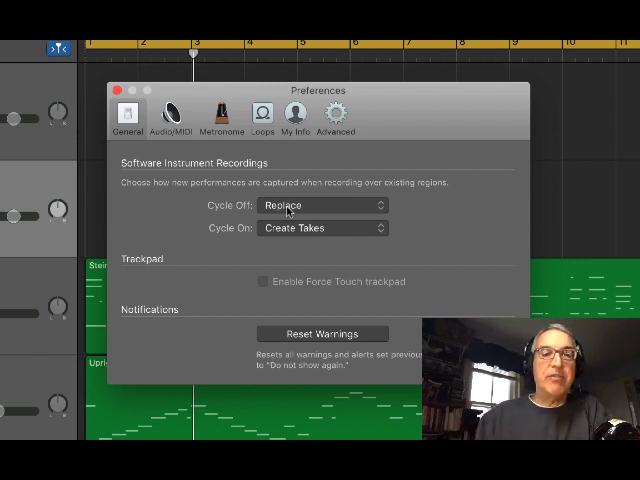
pyautogui.click(320, 205)
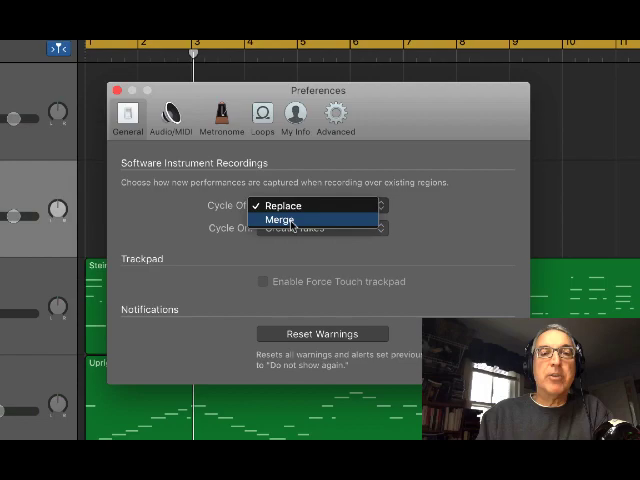
pyautogui.click(281, 219)
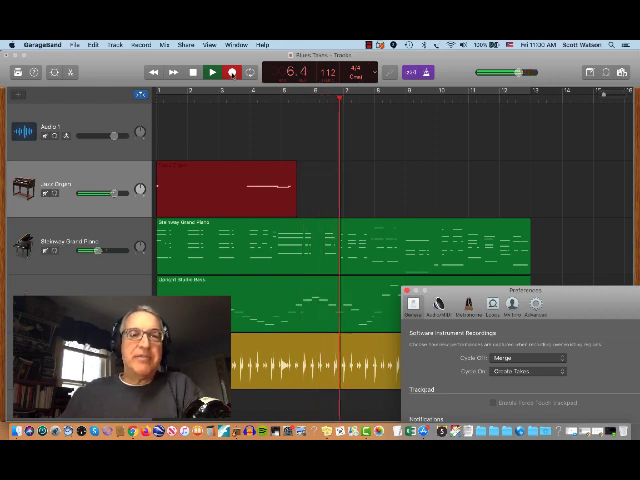
# - Record the organ part on Jazz Organ, ending with a merged region reaching about bar 7
pyautogui.click(231, 71)
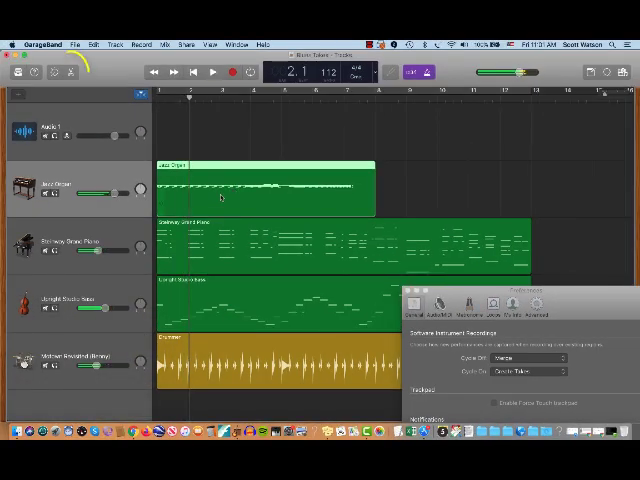
# - Show the organ region in the Piano Roll and set Cycle Off recording back to Replace
pyautogui.click(74, 71)
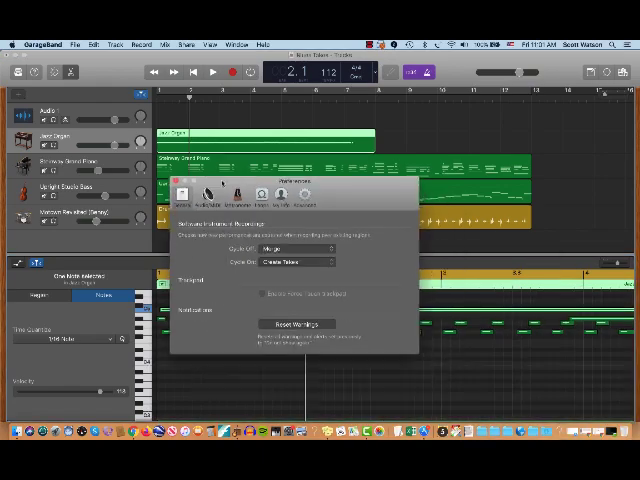
pyautogui.click(295, 198)
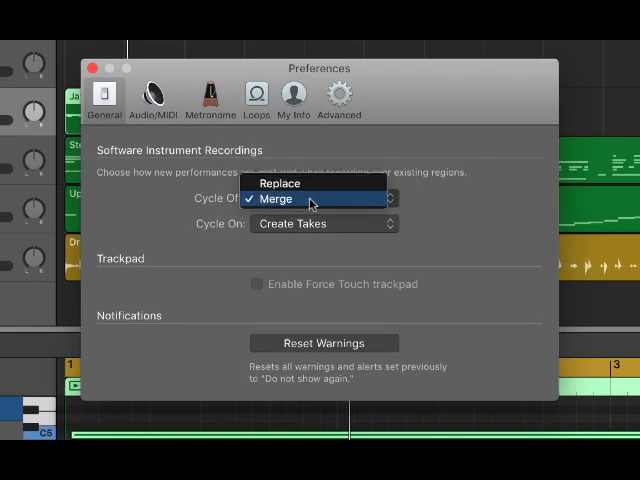
pyautogui.click(290, 185)
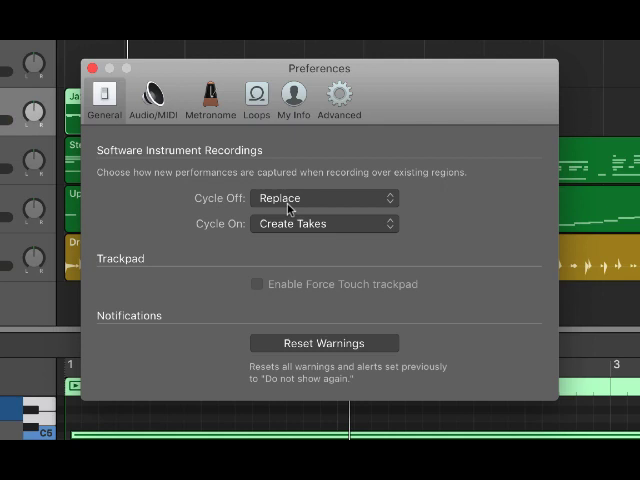
pyautogui.moveTo(305, 199)
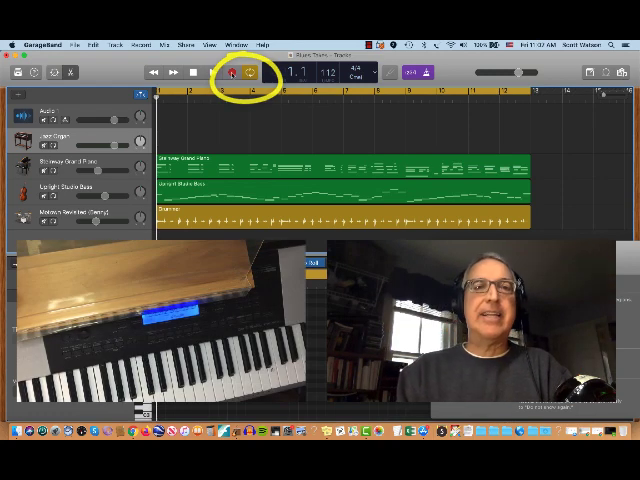
pyautogui.click(213, 72)
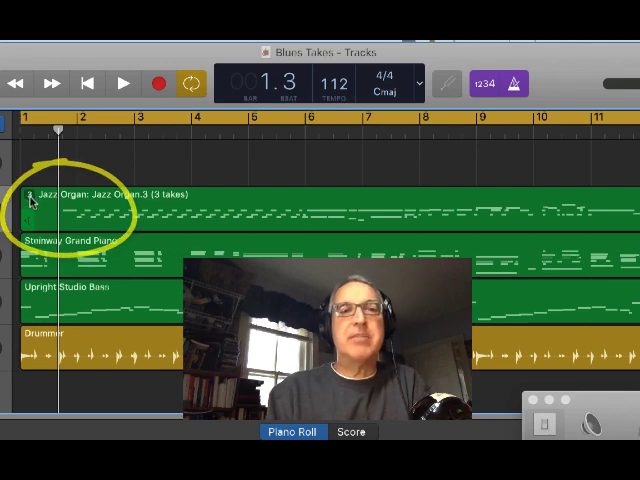
# - Audition organ take 1, then set the Jazz Organ region back to take 3
pyautogui.click(30, 195)
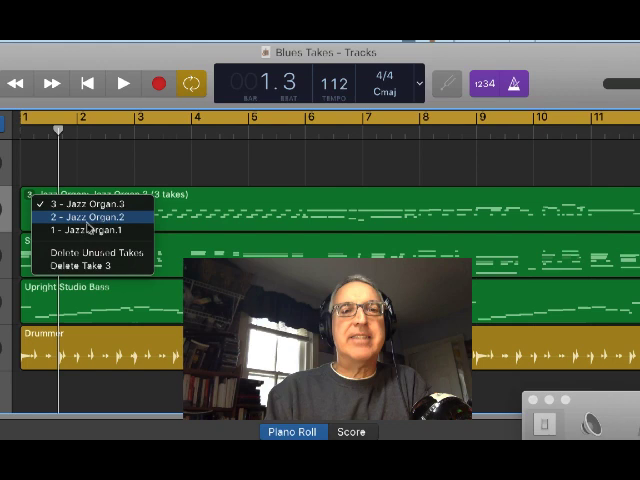
pyautogui.moveTo(85, 229)
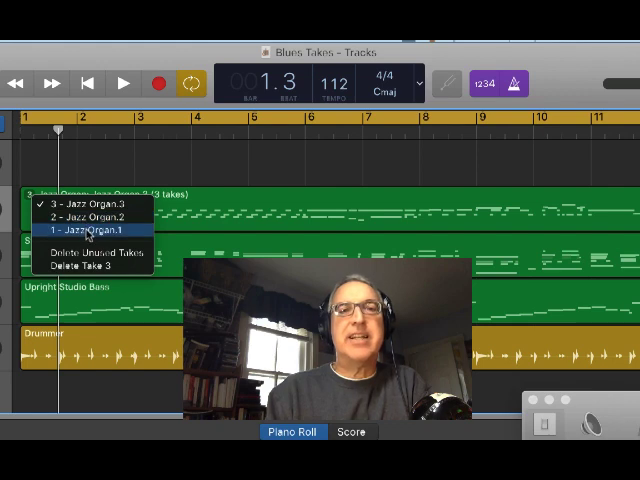
pyautogui.click(82, 229)
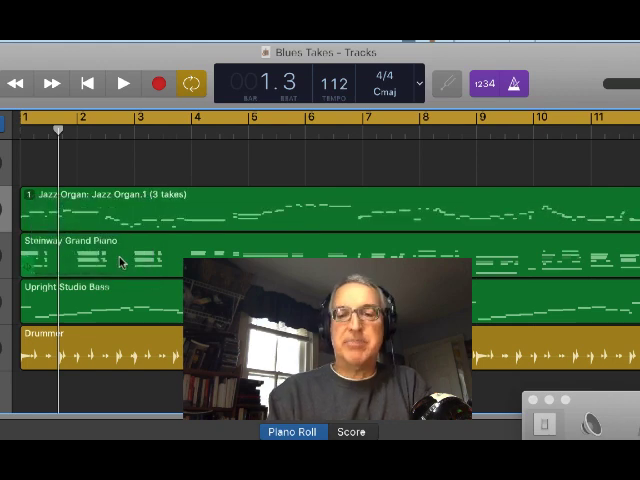
pyautogui.click(122, 83)
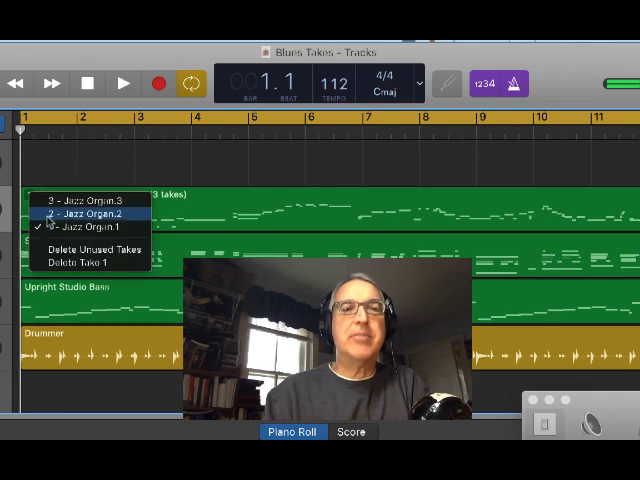
pyautogui.click(84, 213)
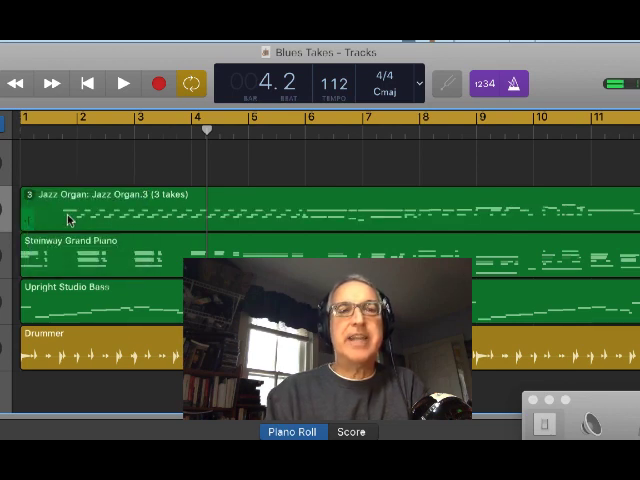
pyautogui.click(122, 83)
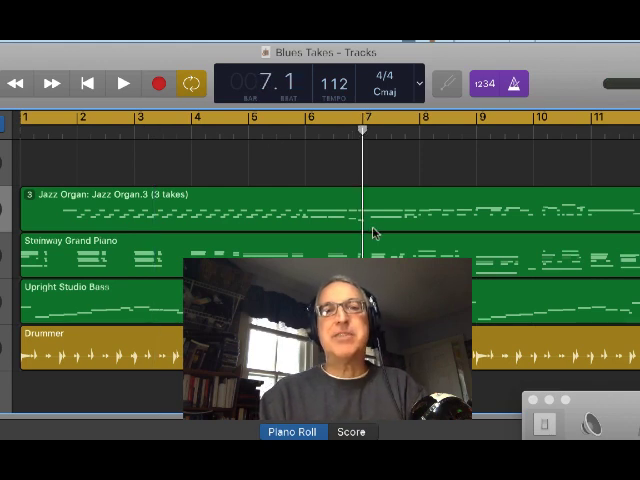
# - Split the organ region at bar 7 with Command-T and keep take 3 on the second part
pyautogui.press('cmd+t')
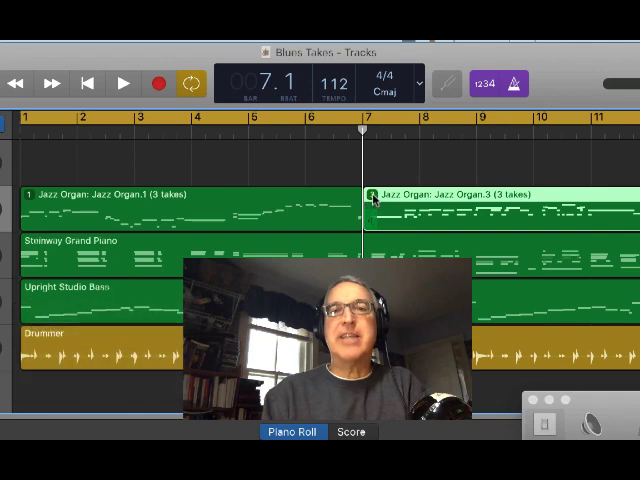
pyautogui.click(372, 193)
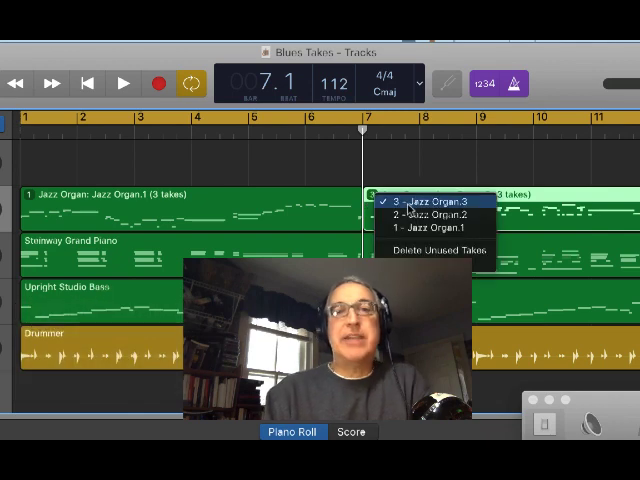
pyautogui.click(426, 200)
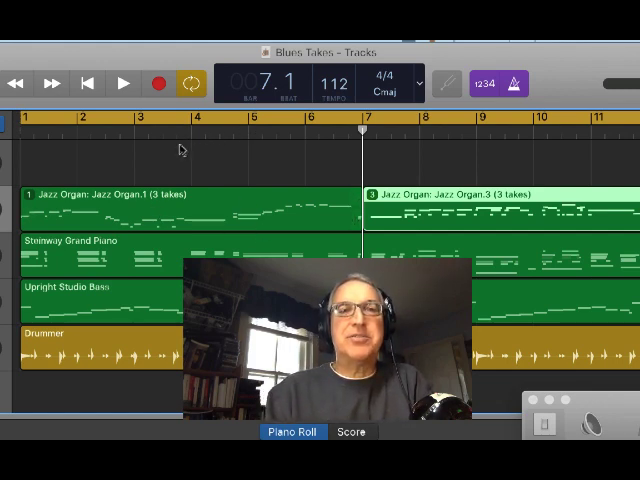
pyautogui.click(119, 82)
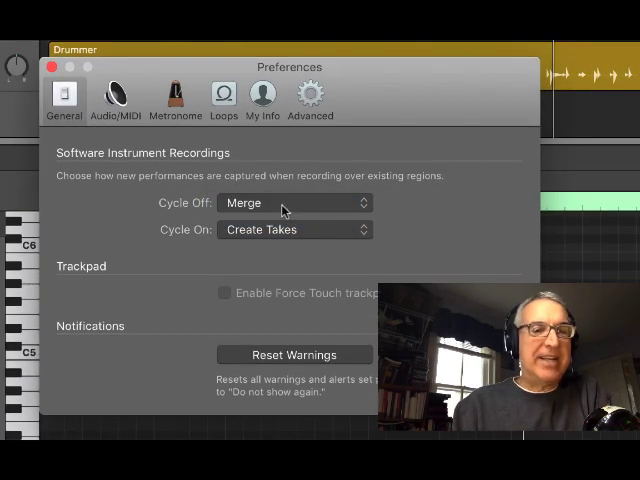
# - Pick a recording behaviour from the Cycle Off pop-up menu in Preferences
pyautogui.click(293, 202)
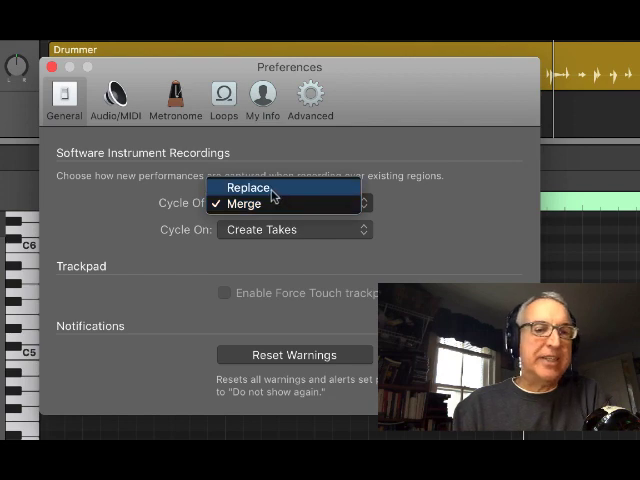
pyautogui.click(250, 189)
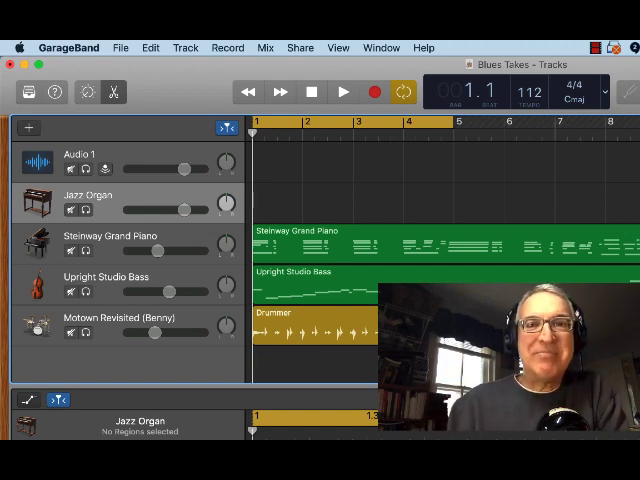
# - Select the Audio 1 track and start recording a voice take
pyautogui.click(375, 91)
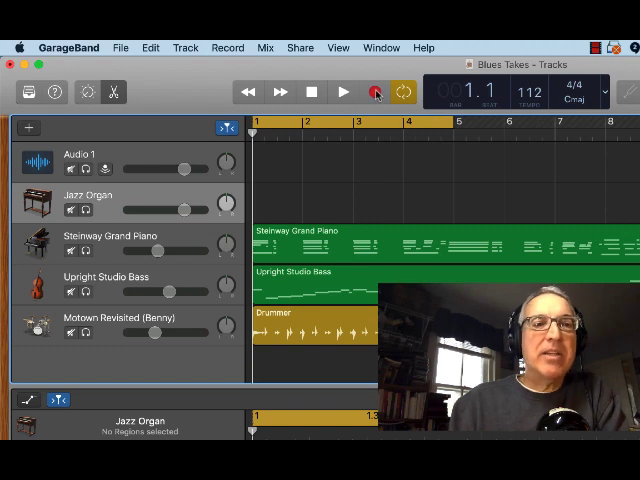
pyautogui.click(375, 92)
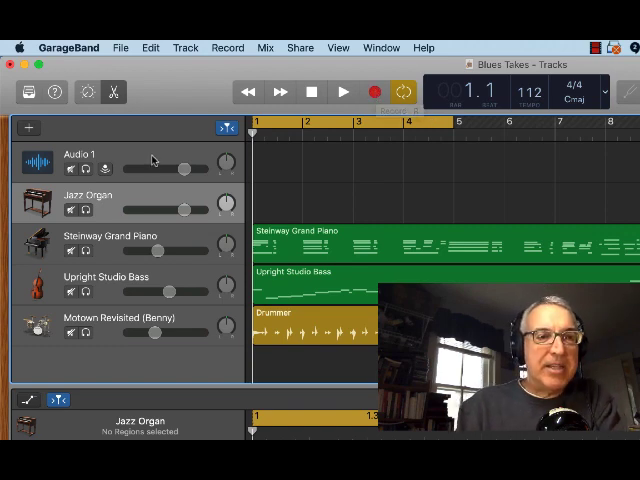
pyautogui.click(80, 155)
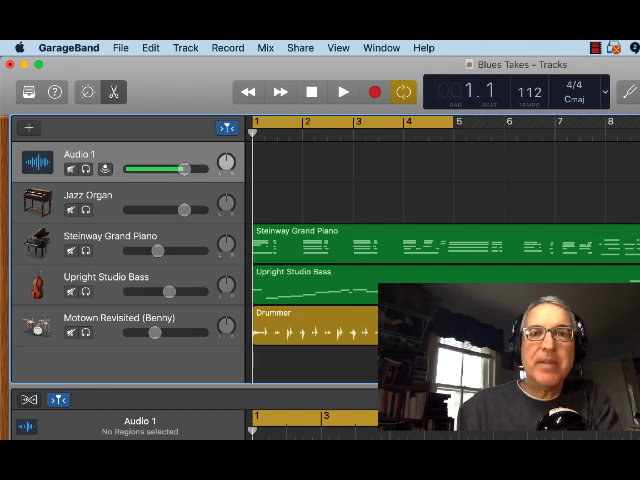
pyautogui.click(343, 91)
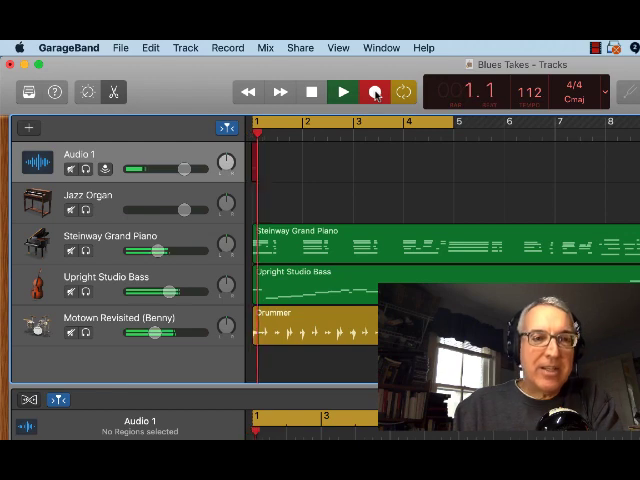
# - Stop recording after three cycle passes, leaving a three-take Audio 1 region over bars 1–4
pyautogui.click(374, 91)
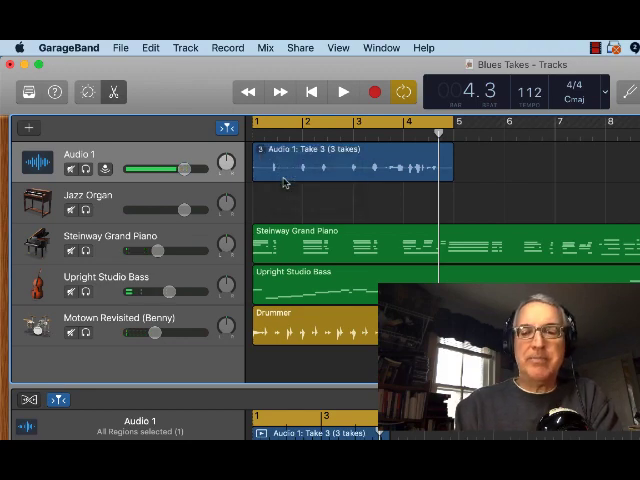
pyautogui.click(342, 92)
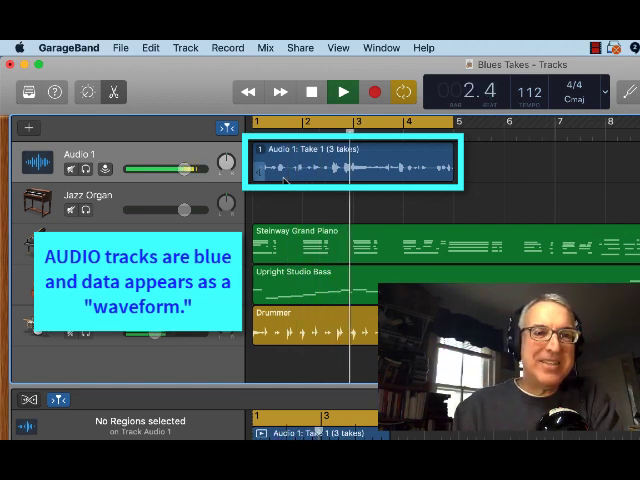
pyautogui.click(343, 91)
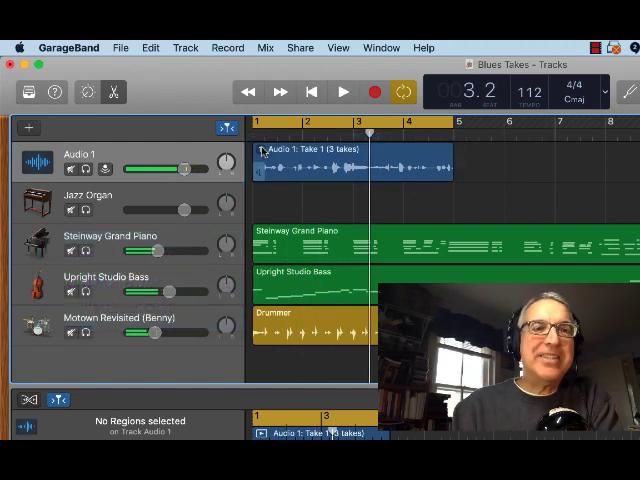
pyautogui.click(343, 92)
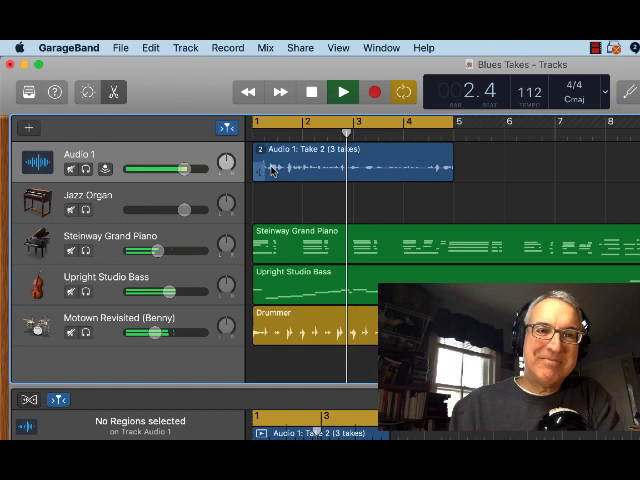
pyautogui.click(342, 91)
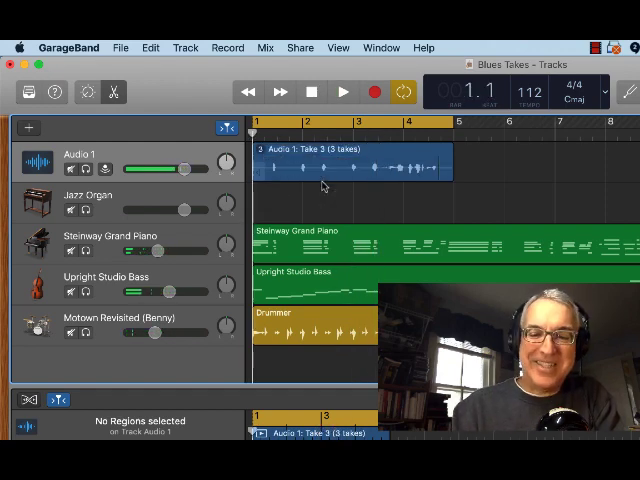
pyautogui.click(343, 91)
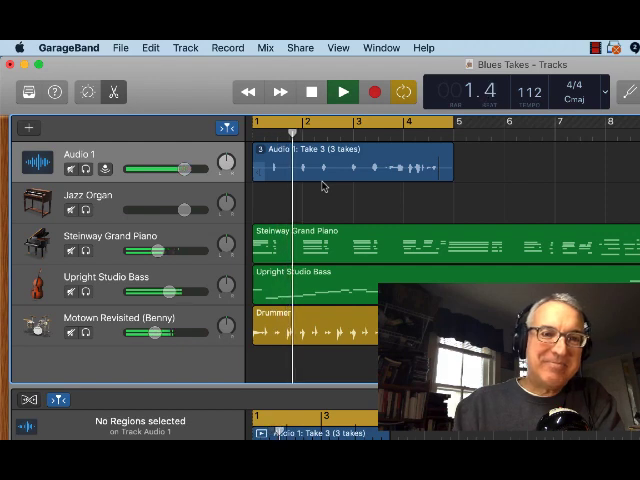